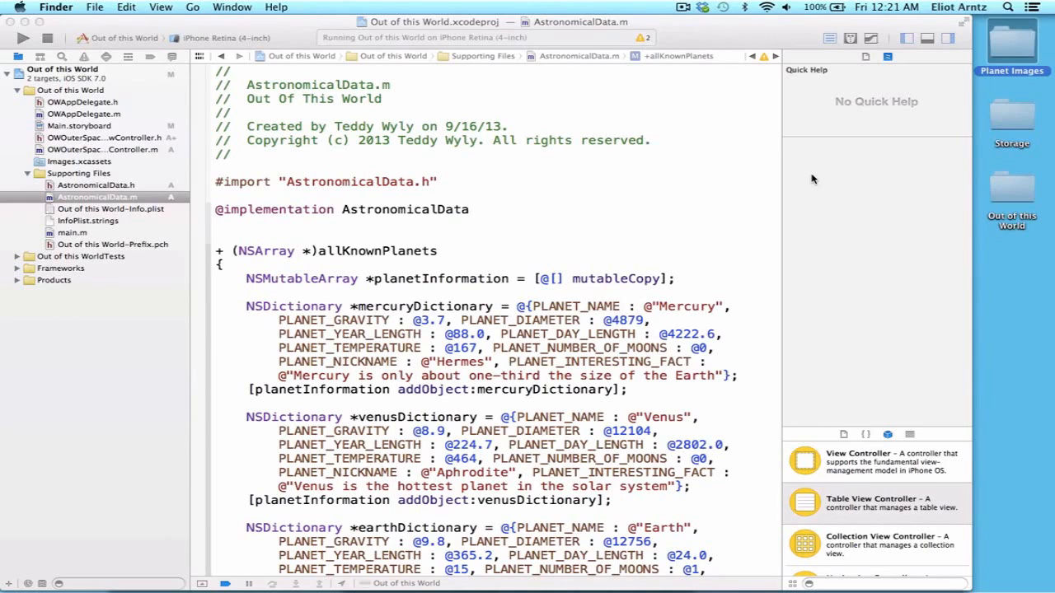
mouse_move(808, 178)
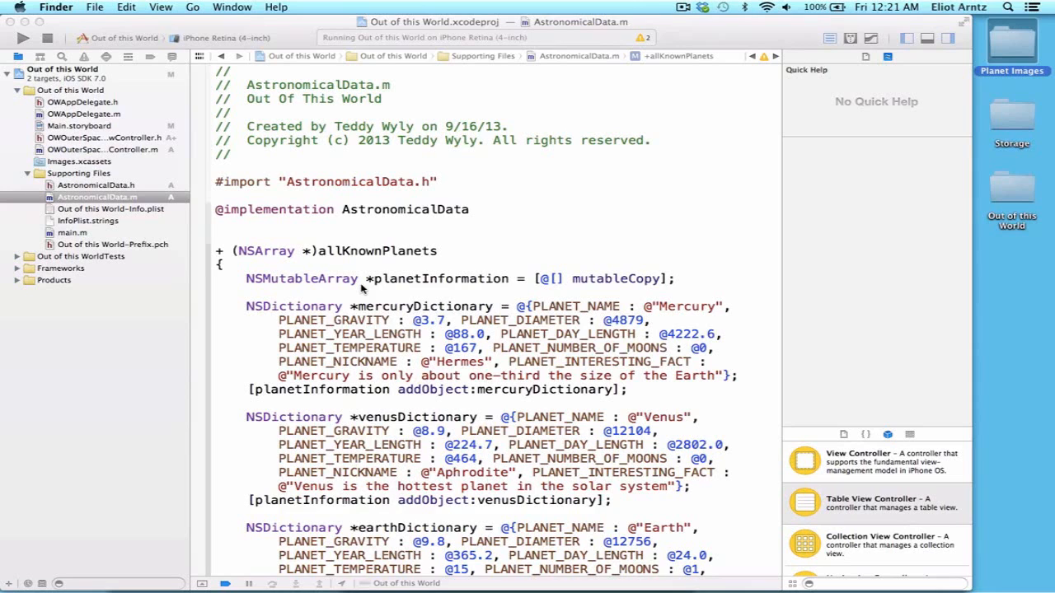
mouse_move(465, 278)
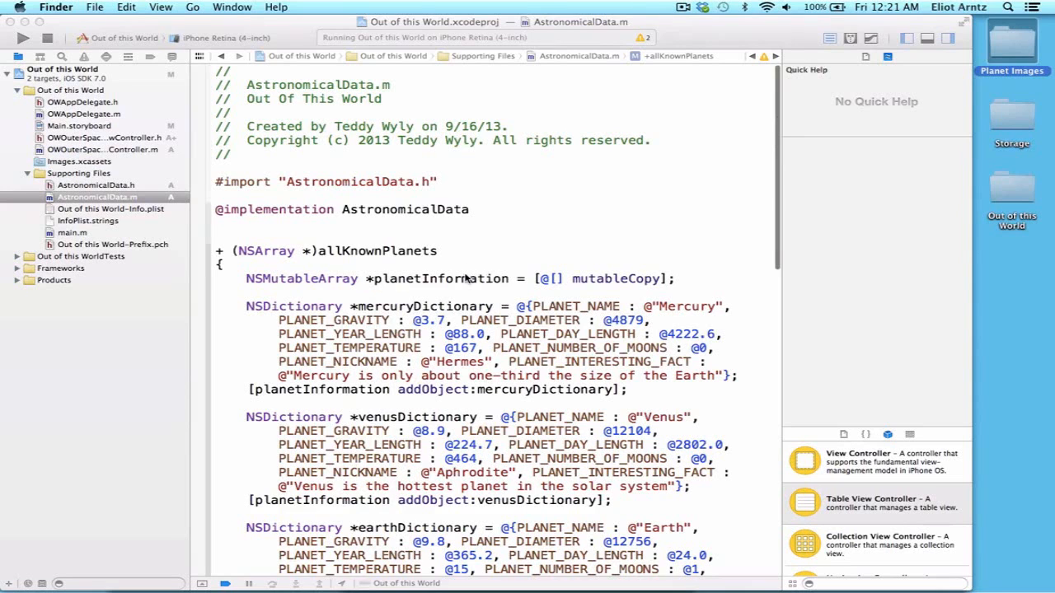
Step: Review the addObject and planetInformation code, then select all planet image files in Finder
scroll("down", 3)
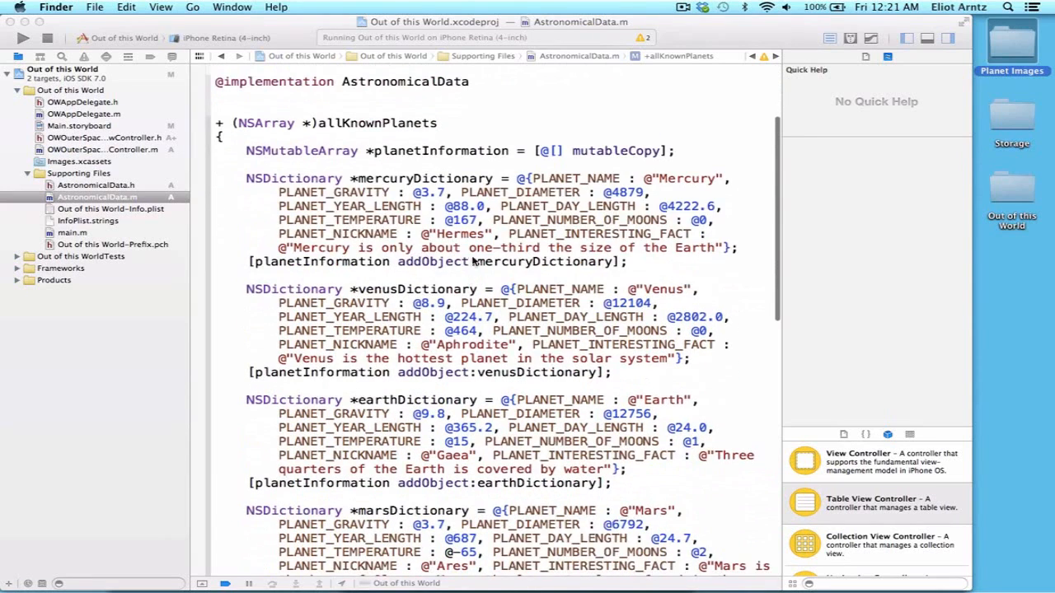
double_click(544, 261)
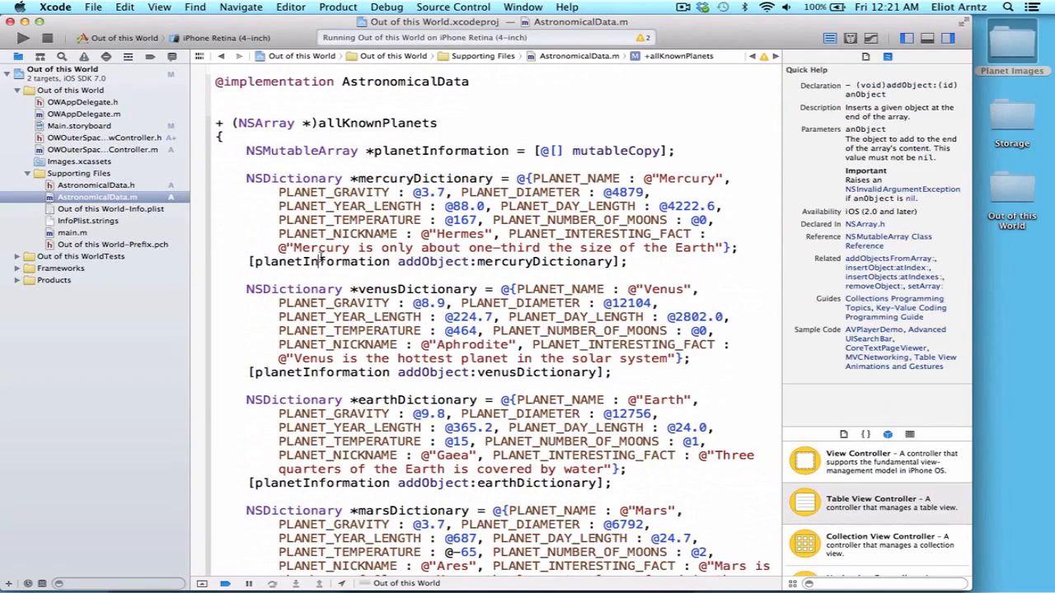
double_click(440, 152)
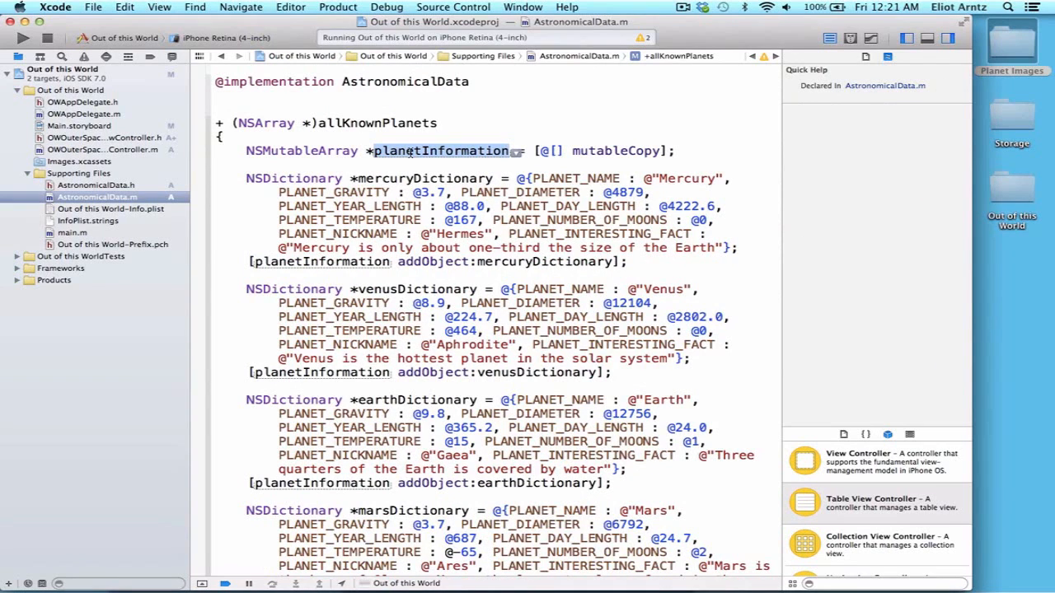
mouse_move(1026, 46)
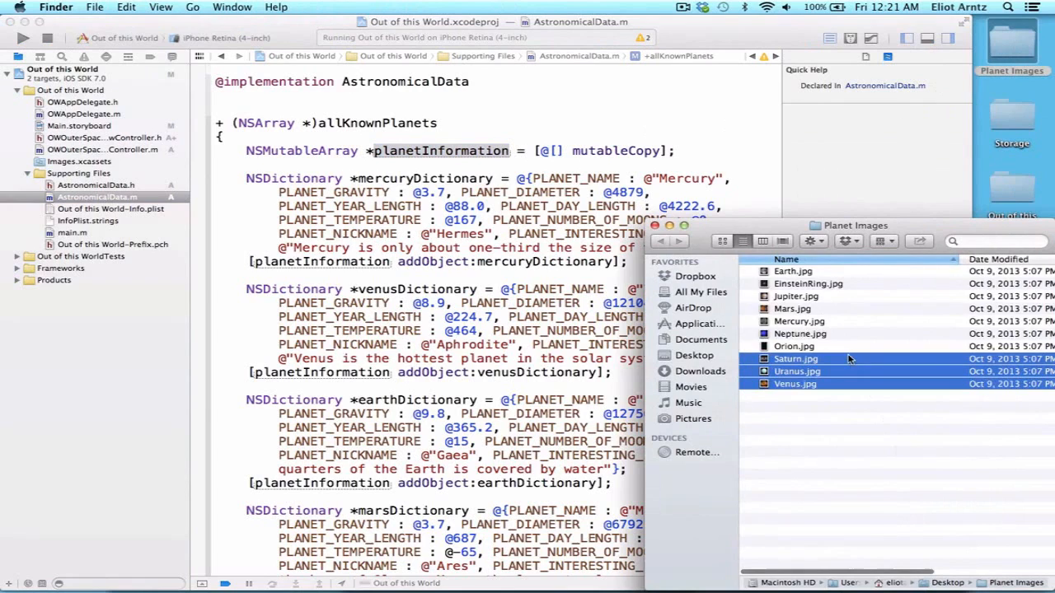
key("cmd+a")
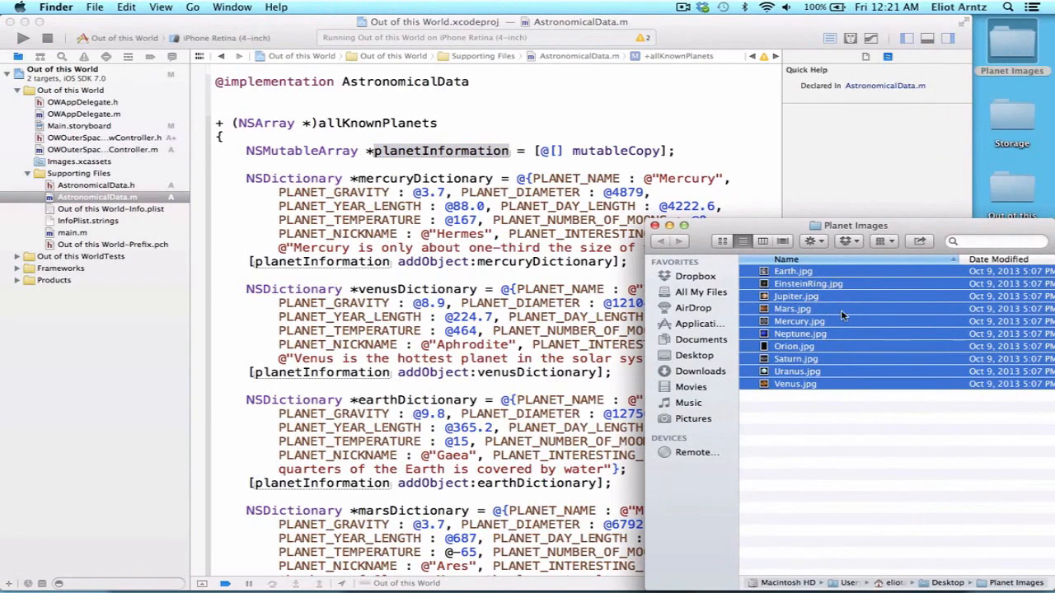
mouse_move(859, 320)
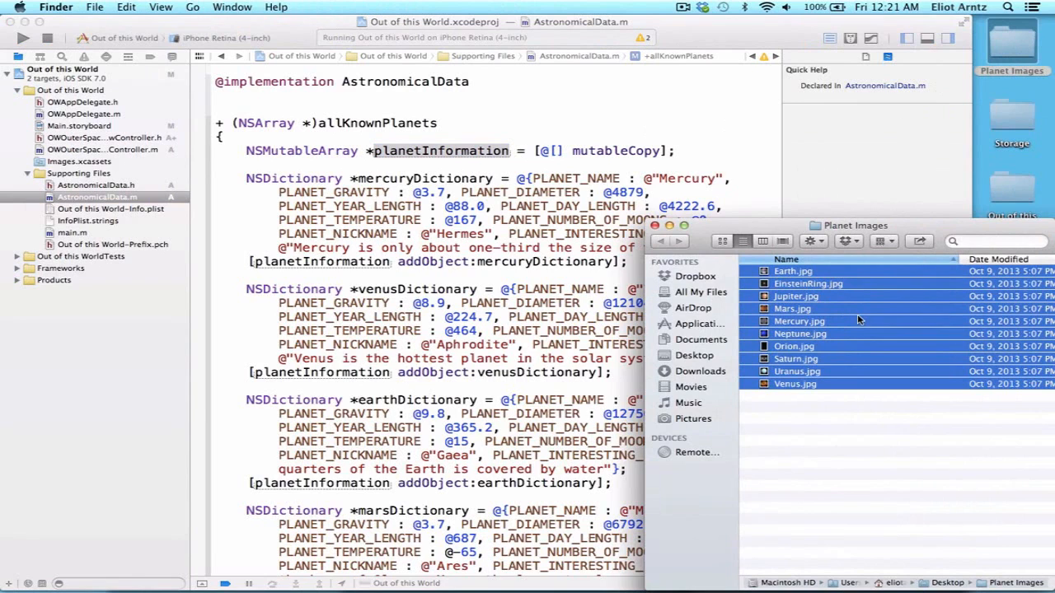
mouse_move(881, 317)
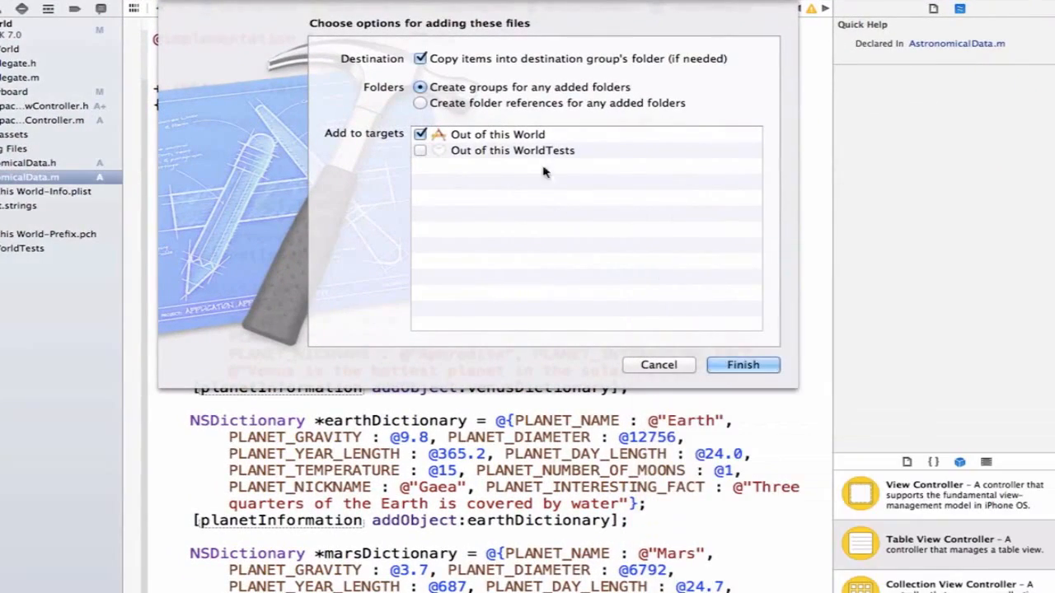
Step: Confirm copying the dragged planet images into the Supporting Files group
left_click(742, 365)
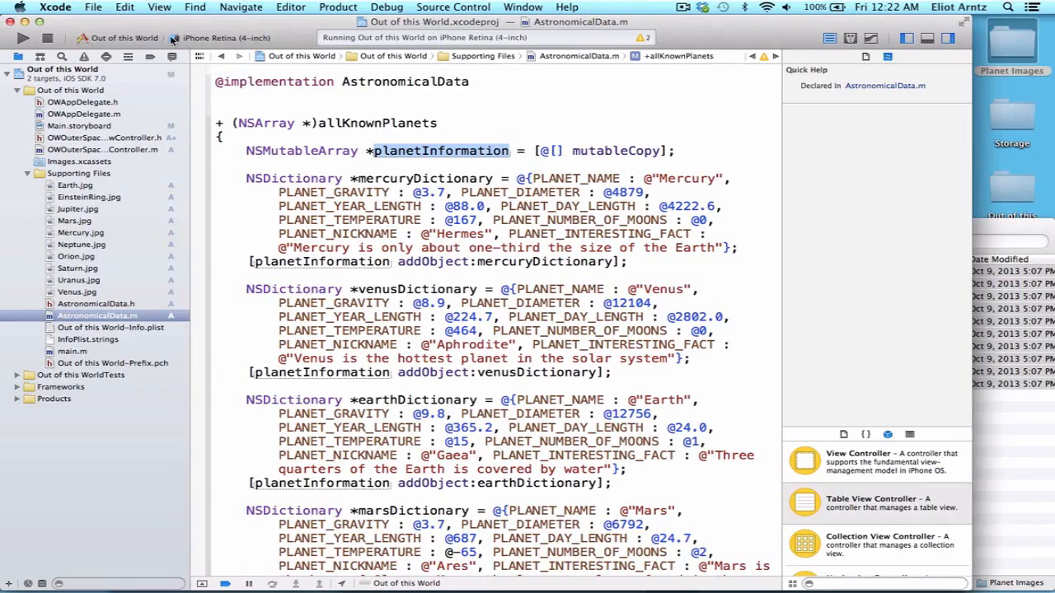
Step: Start a new file using the Objective-C class template
left_click(95, 7)
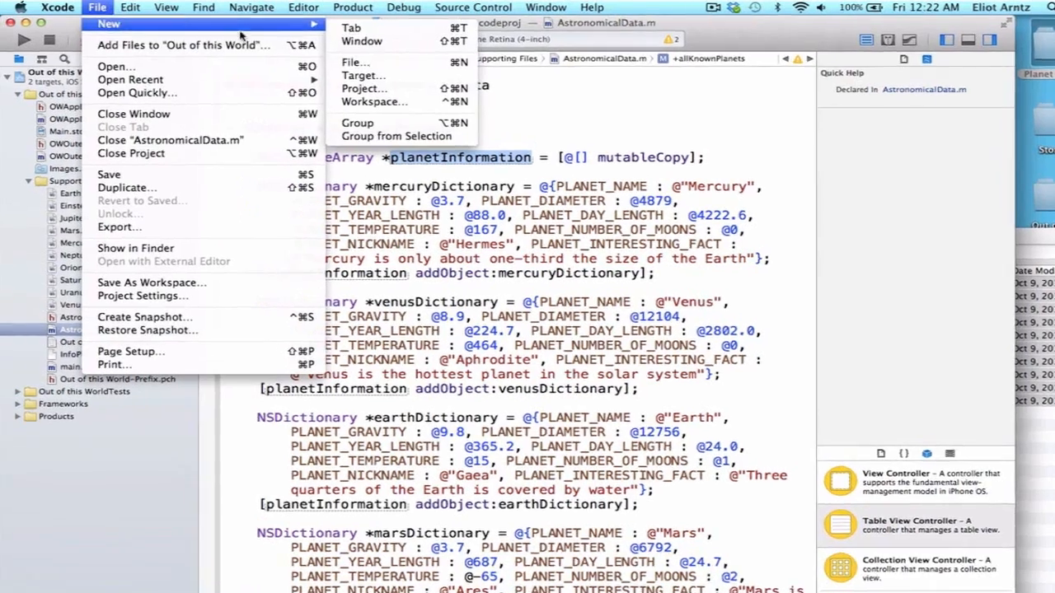
left_click(356, 63)
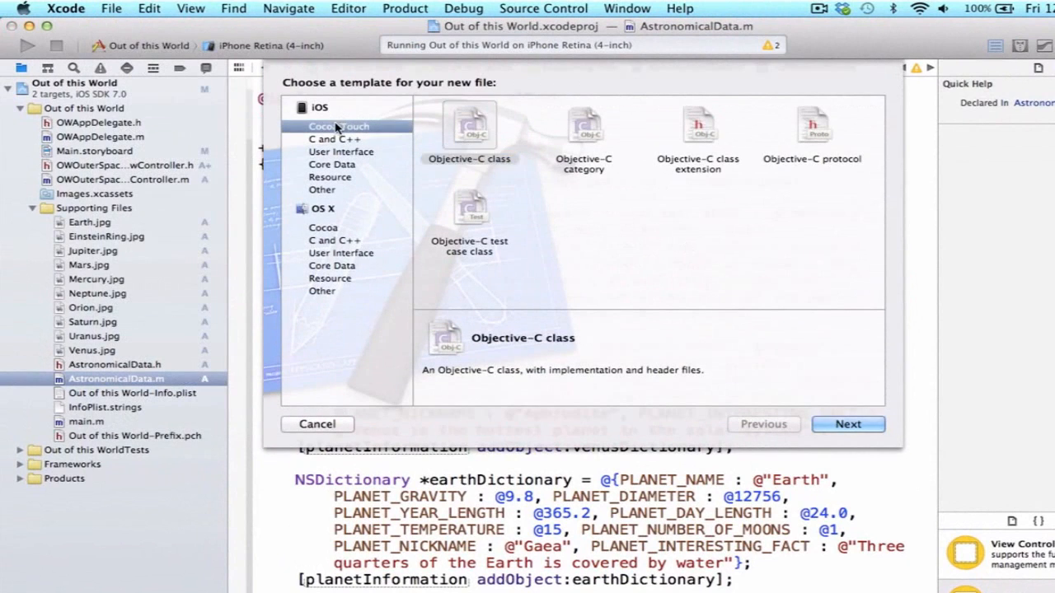
left_click(470, 132)
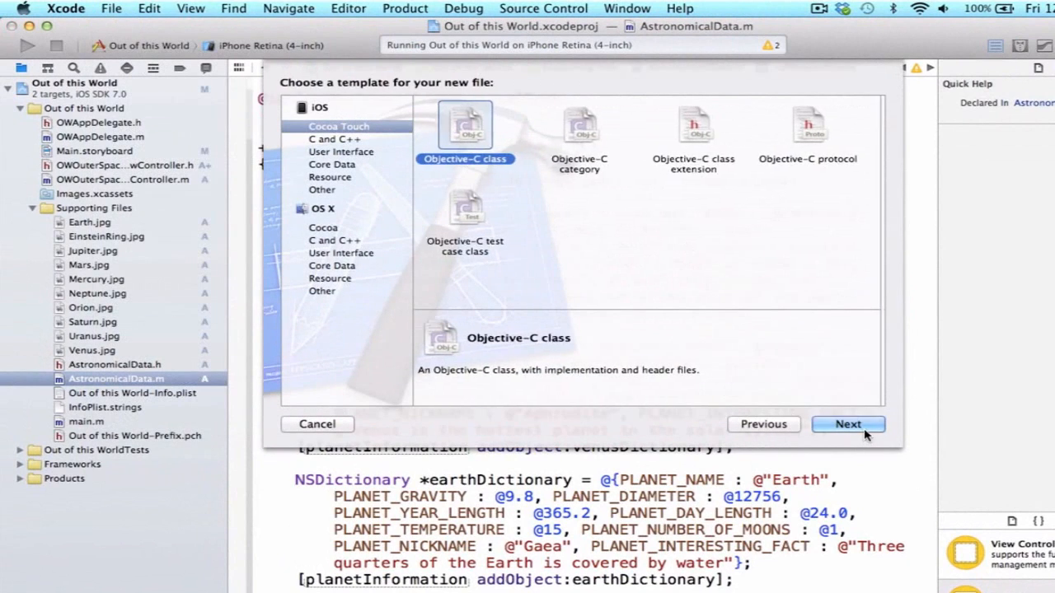
left_click(847, 423)
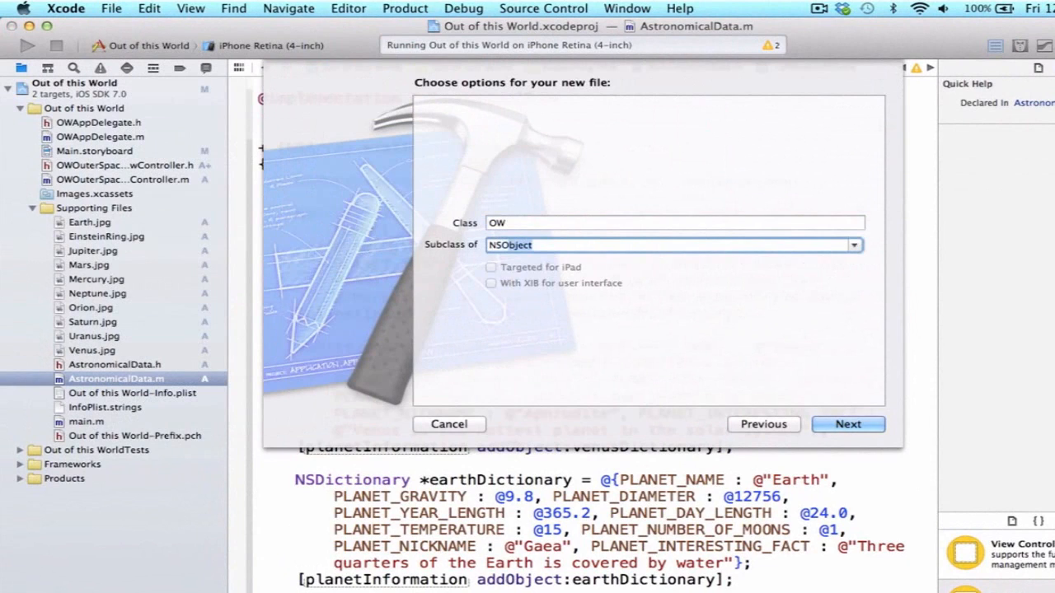
Step: Name it OWSpaceObject subclassing NSObject, create it, and view OWSpaceObject.h
left_click(675, 223)
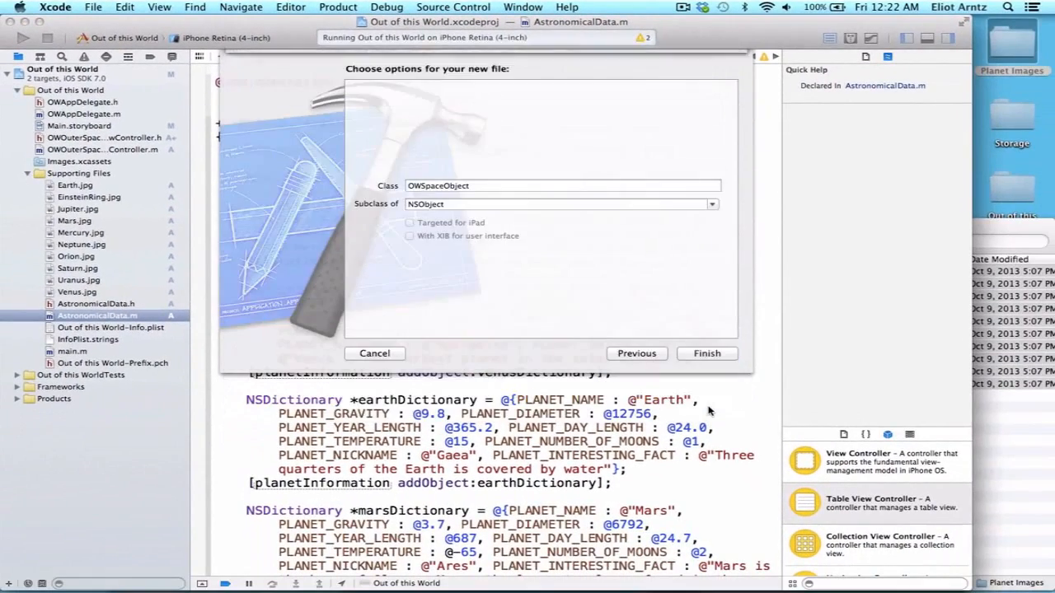
left_click(705, 353)
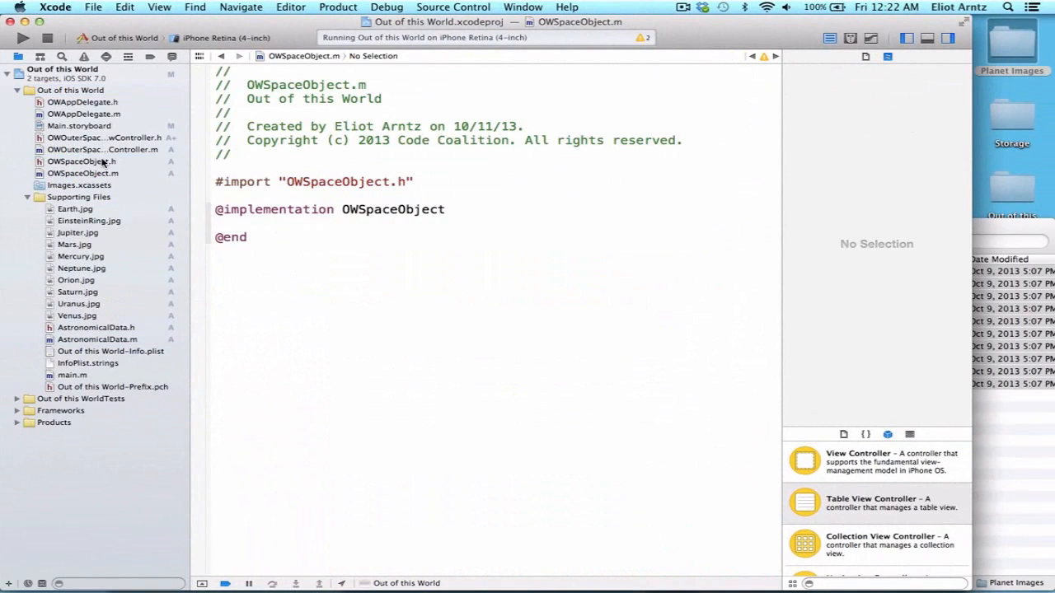
left_click(81, 161)
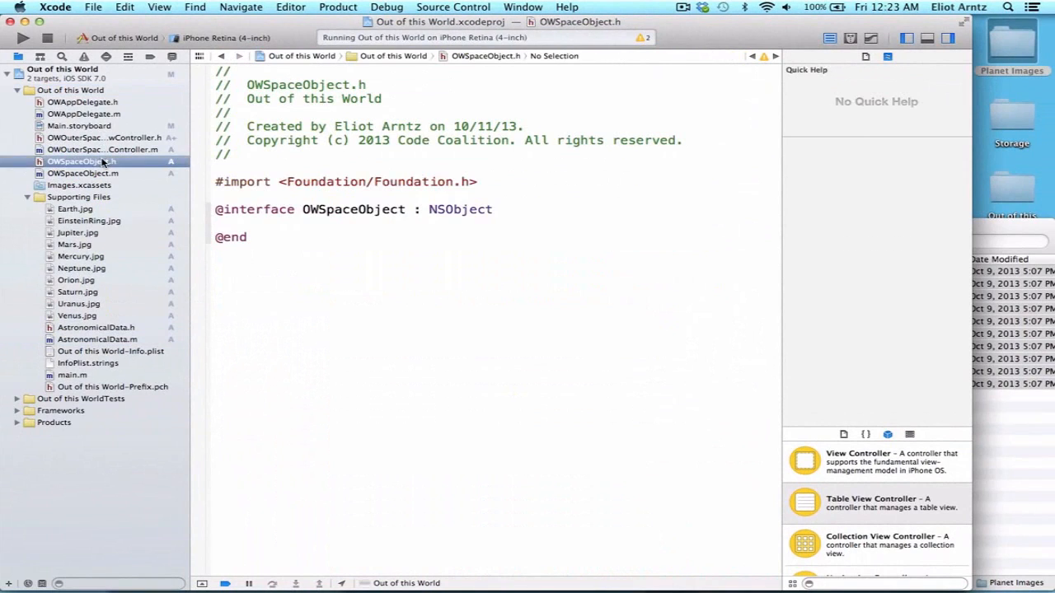